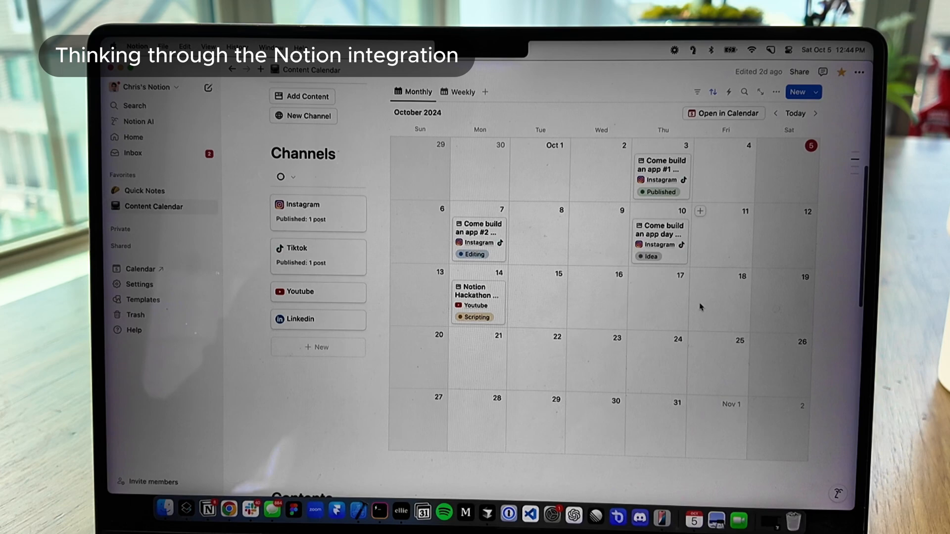
{"action": "mouse_move", "coordinate": [480, 242]}
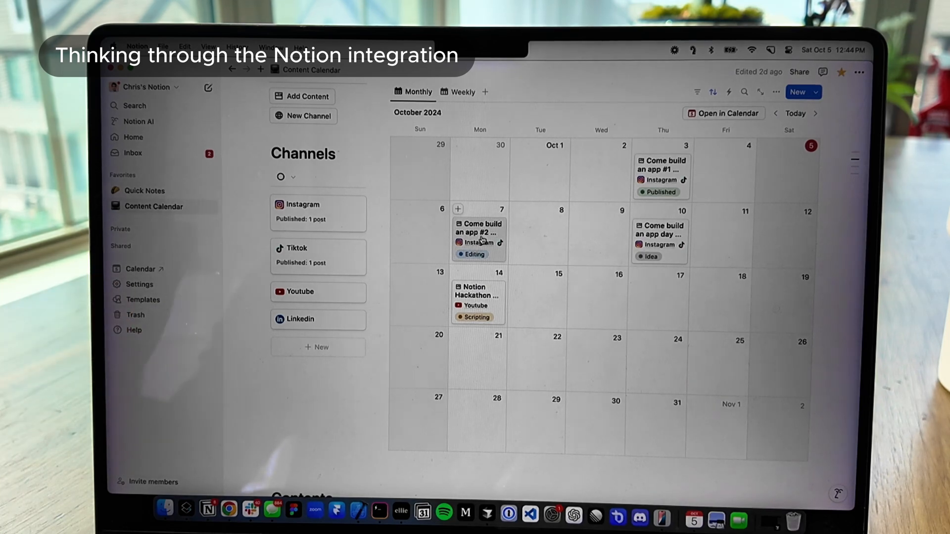